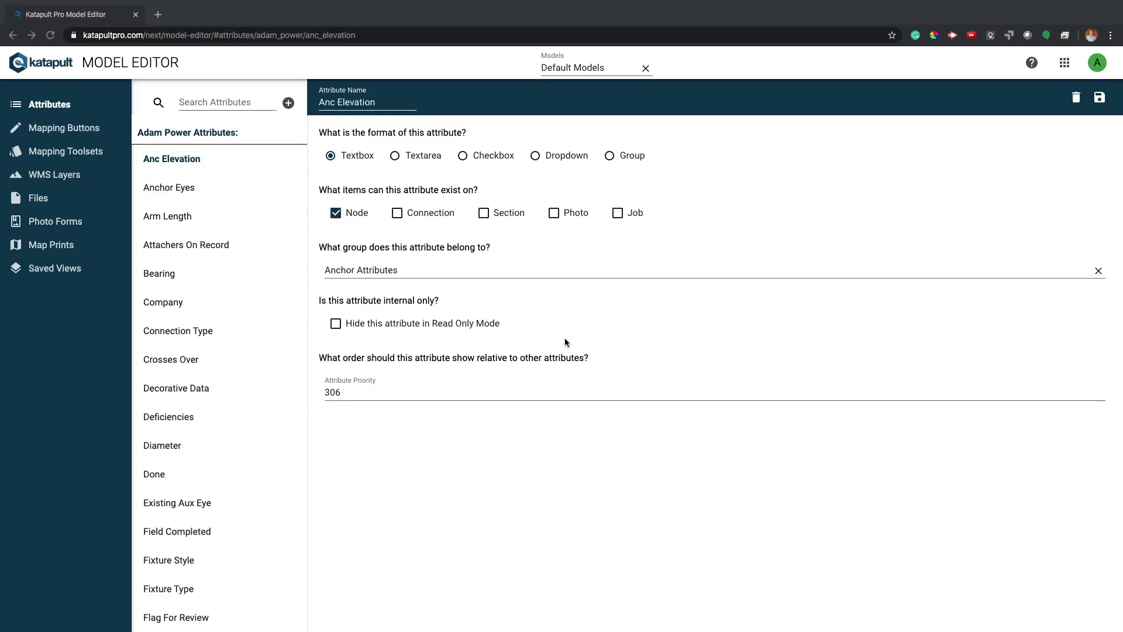
{"action": "mouse_move", "coordinate": [547, 328]}
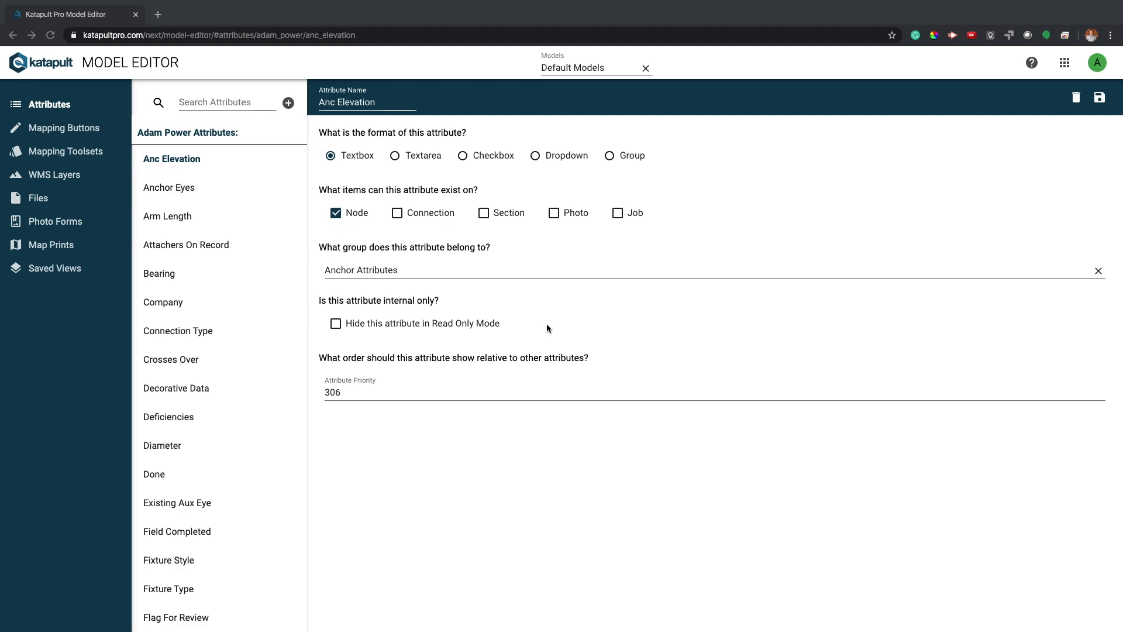
{"action": "mouse_move", "coordinate": [58, 224]}
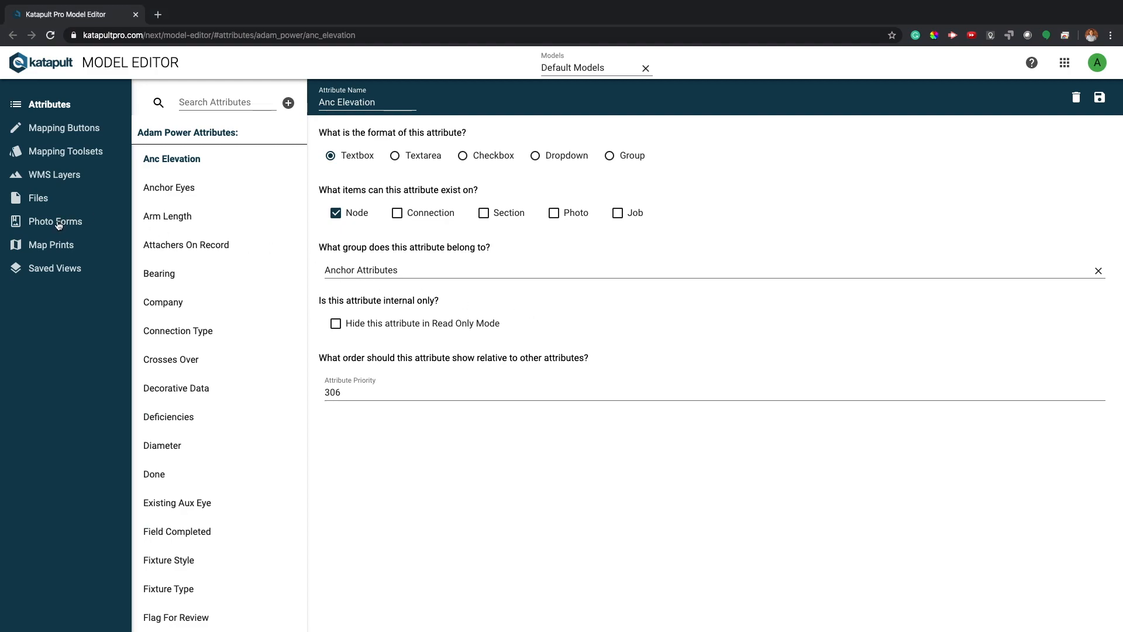
Add a new photo form titled 'Training Form 2' under Photo Forms.
{"action": "left_click", "coordinate": [52, 222]}
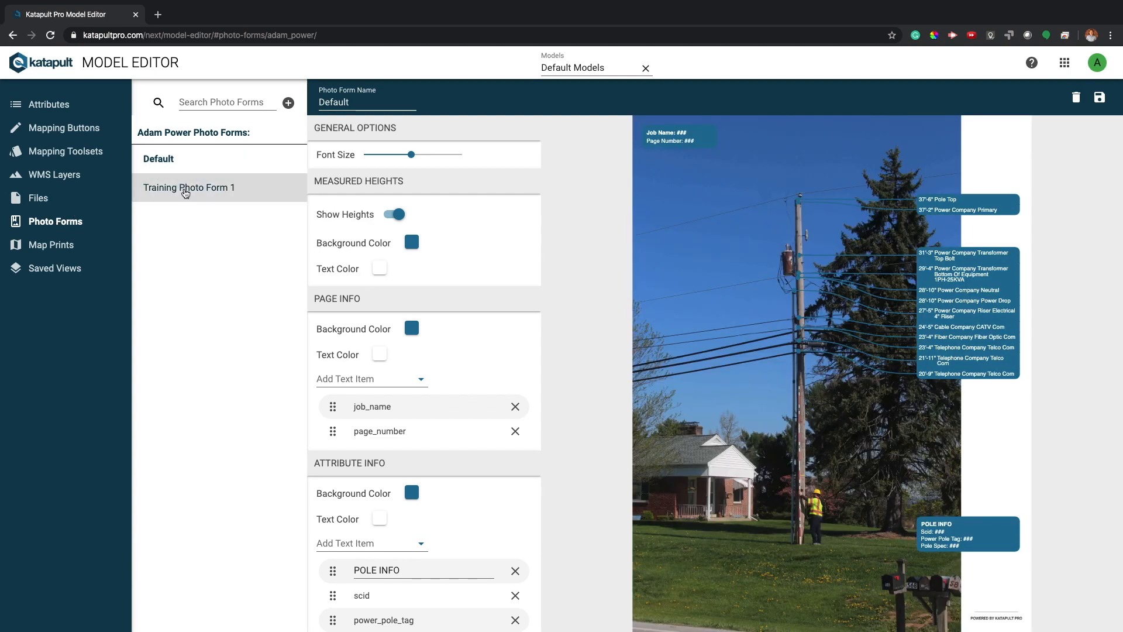
{"action": "mouse_move", "coordinate": [289, 104]}
{"action": "type", "text": "Training Fo"}
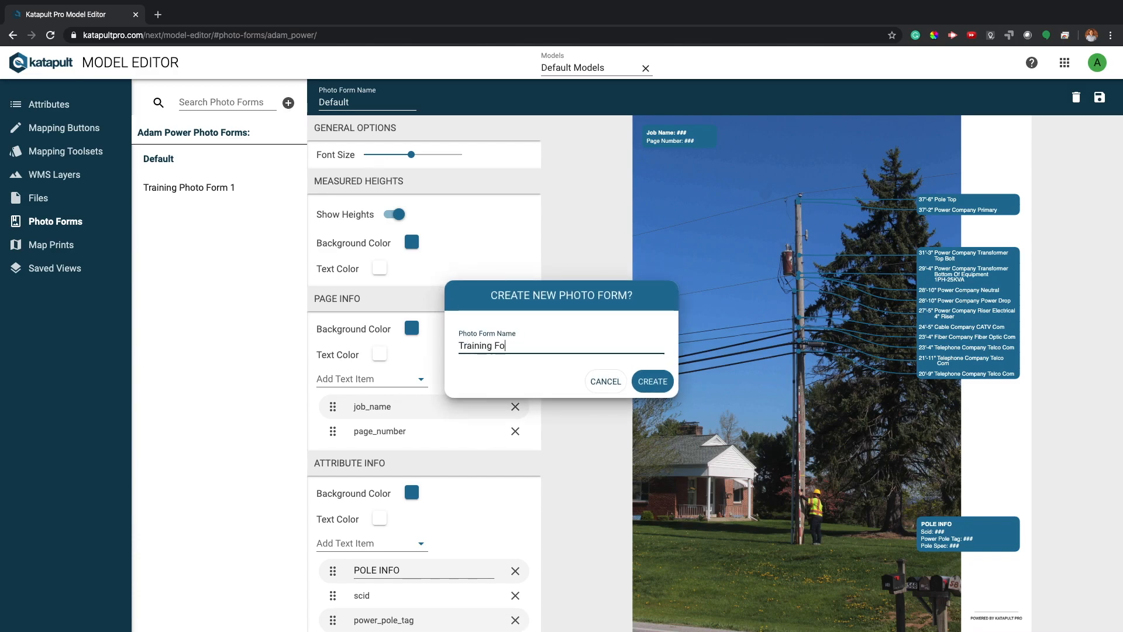
{"action": "type", "text": "rm 2"}
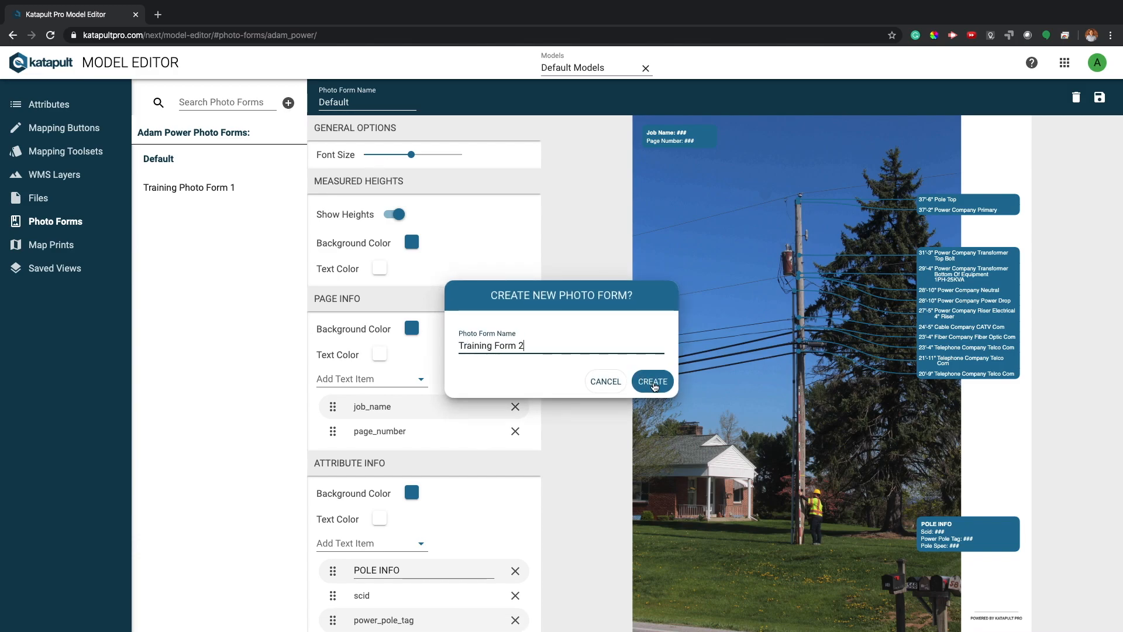
{"action": "left_click", "coordinate": [651, 381]}
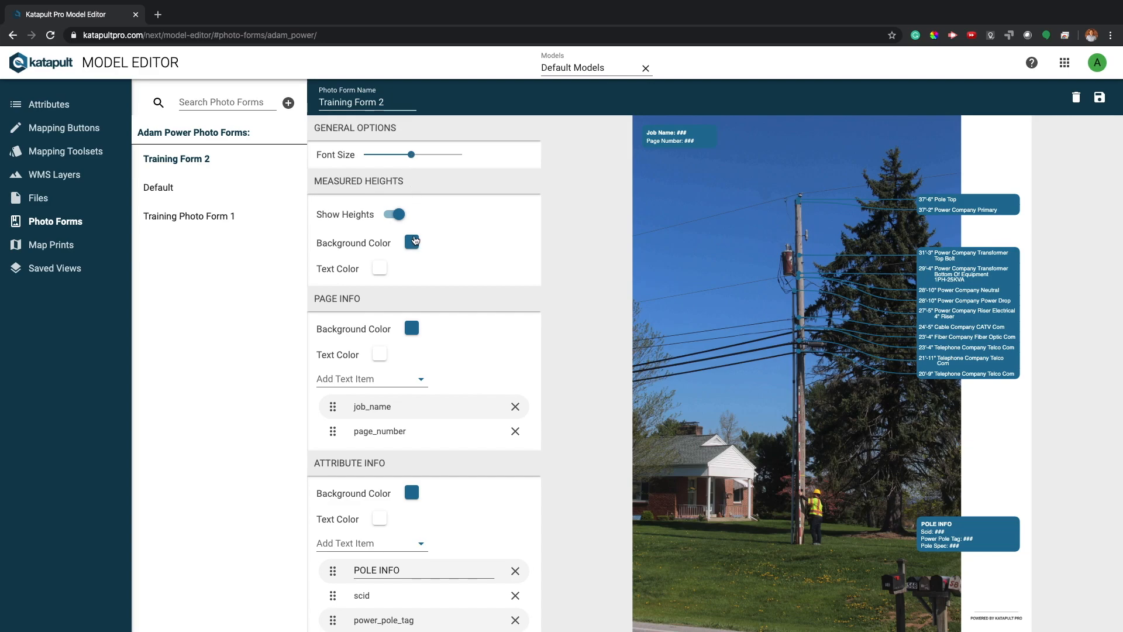
{"action": "left_click", "coordinate": [411, 242]}
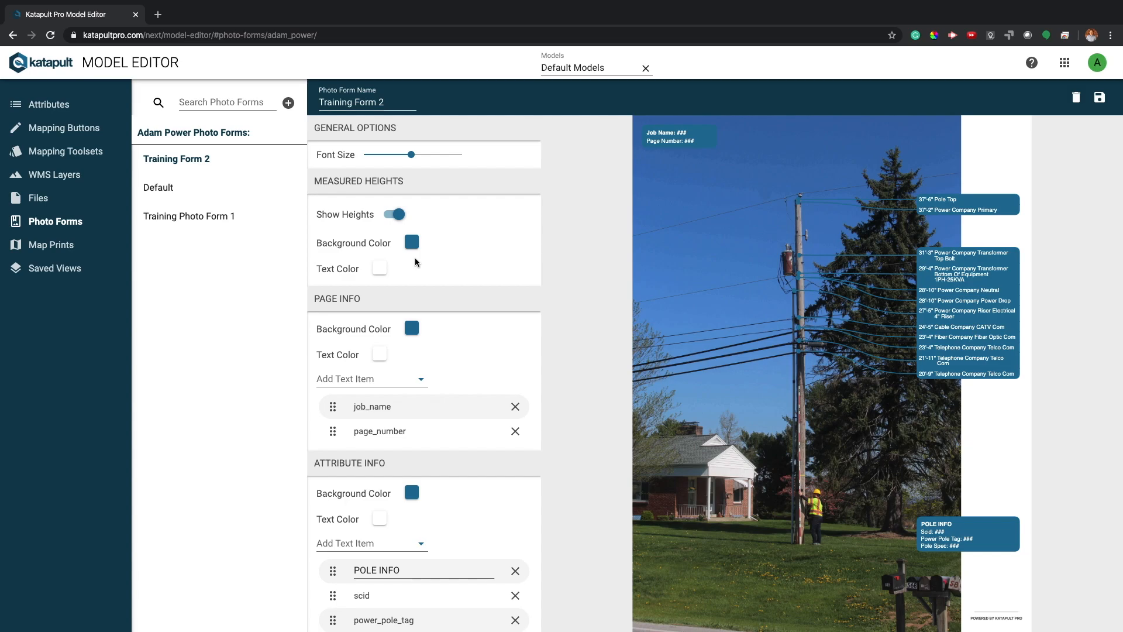
{"action": "scroll", "scroll_direction": "down", "scroll_amount": 3}
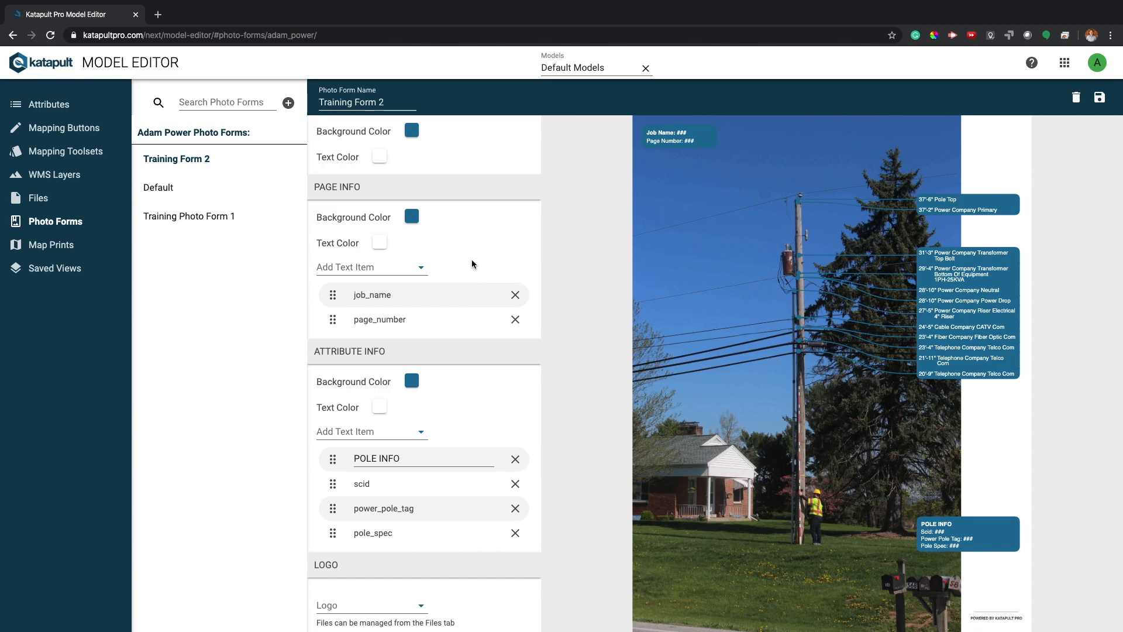
Save Training Form 2 with the color_logo.png logo, then download Training Job 1's Photo Form PDF.
{"action": "left_click", "coordinate": [401, 459]}
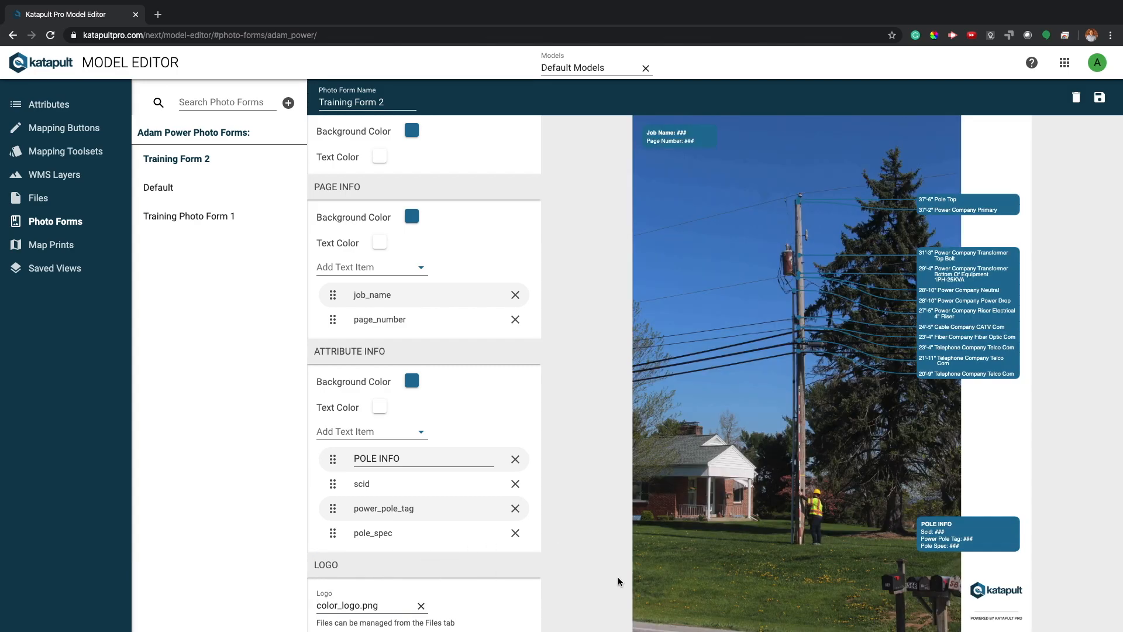
{"action": "mouse_move", "coordinate": [1100, 98]}
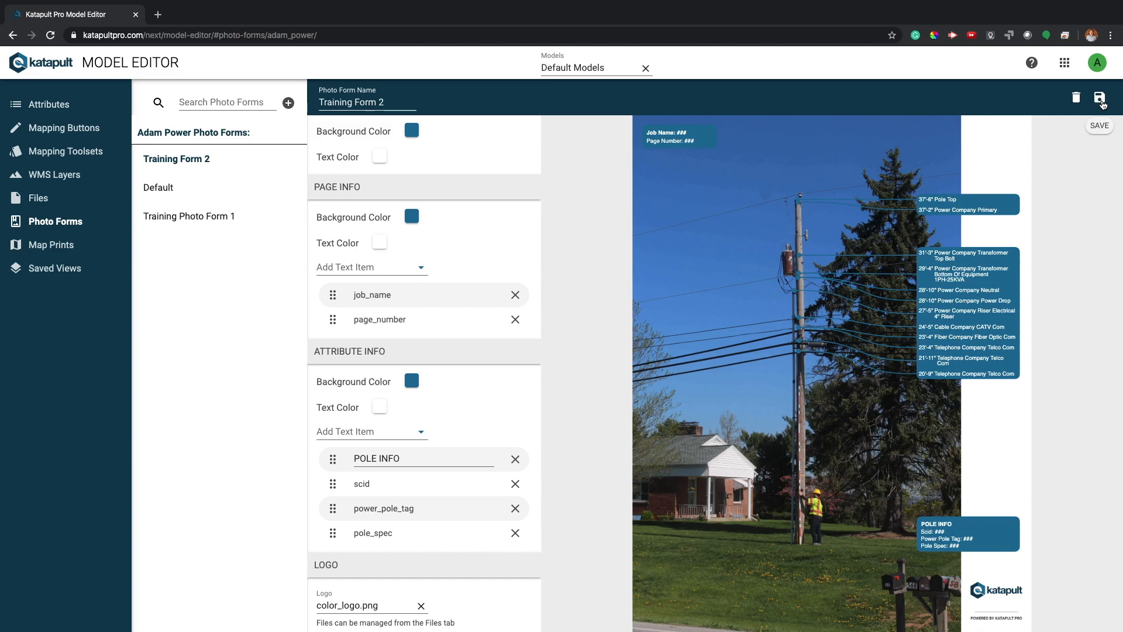
{"action": "left_click", "coordinate": [1100, 99]}
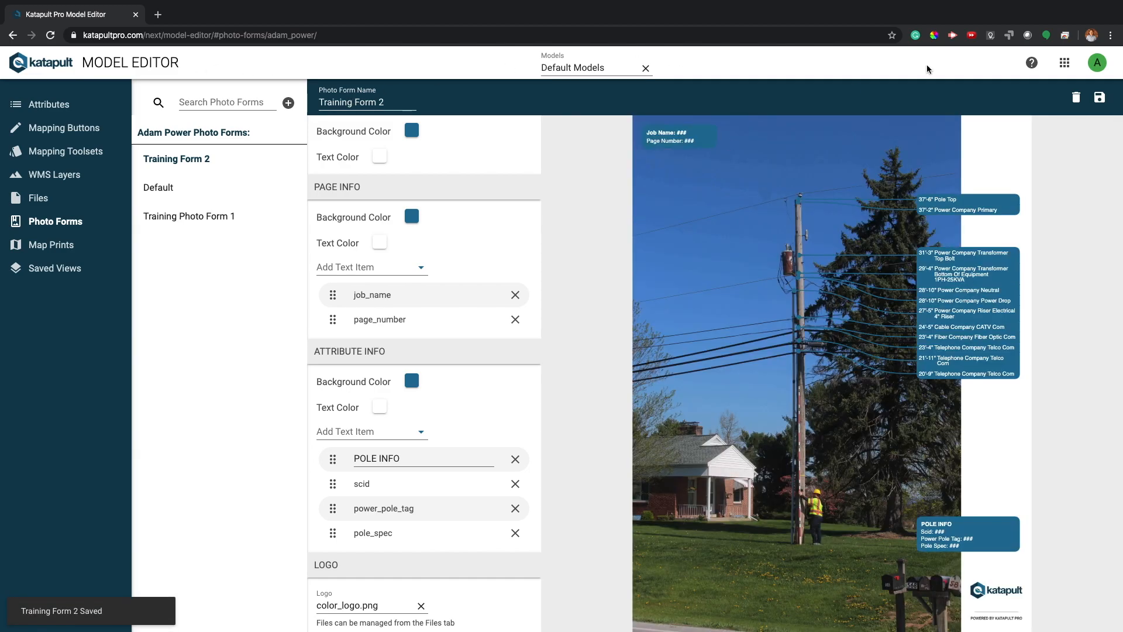
{"action": "left_click", "coordinate": [212, 14]}
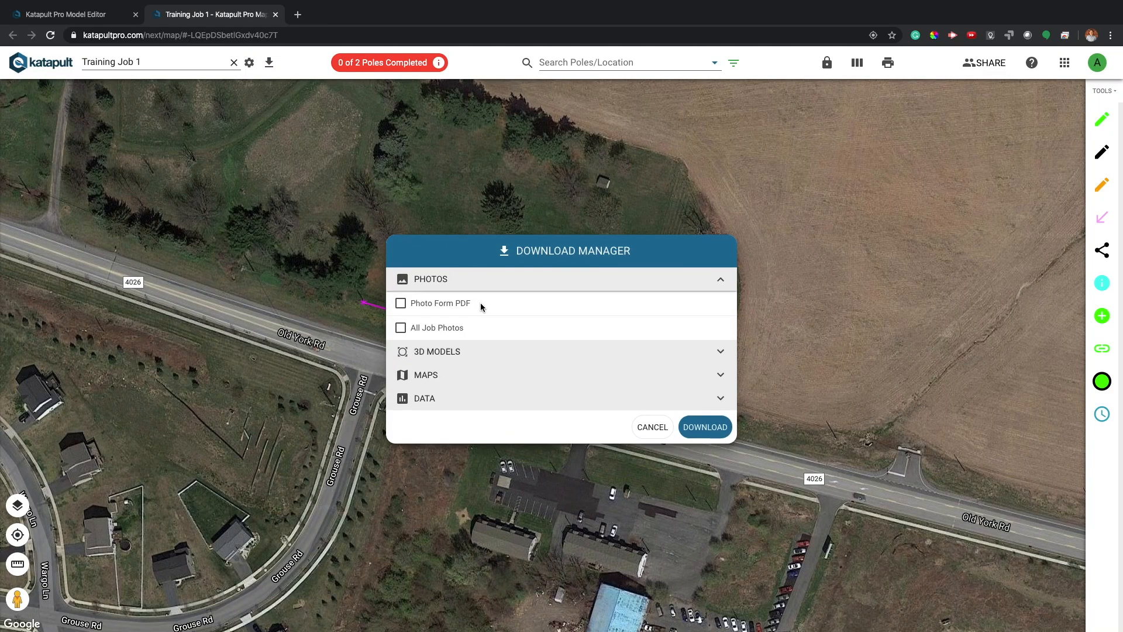
{"action": "left_click", "coordinate": [400, 302]}
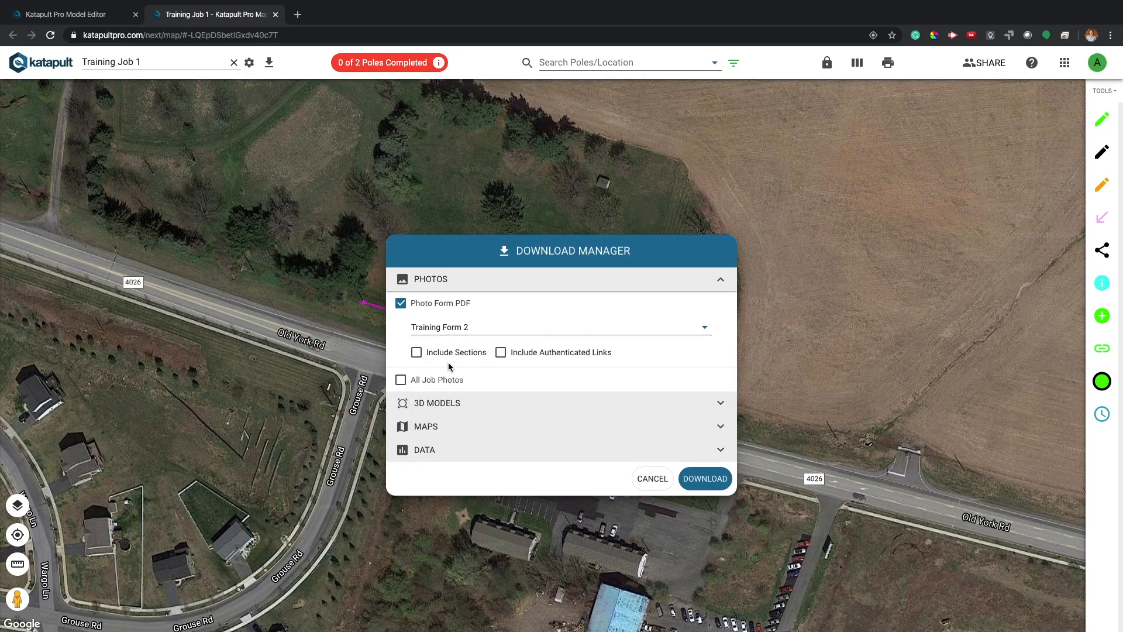
{"action": "left_click", "coordinate": [704, 479]}
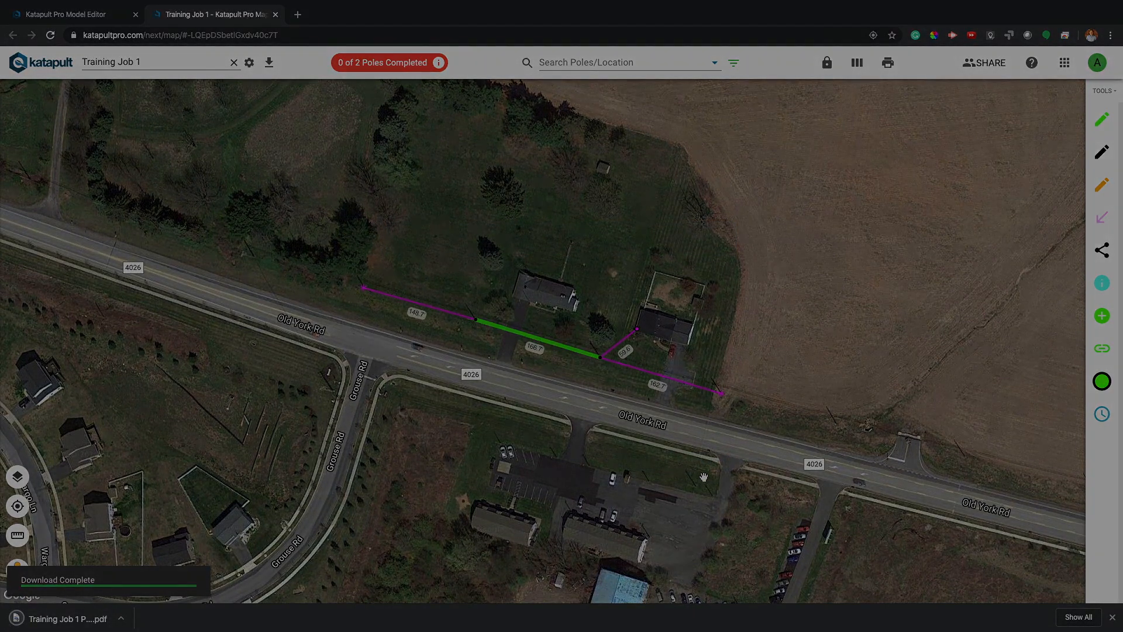